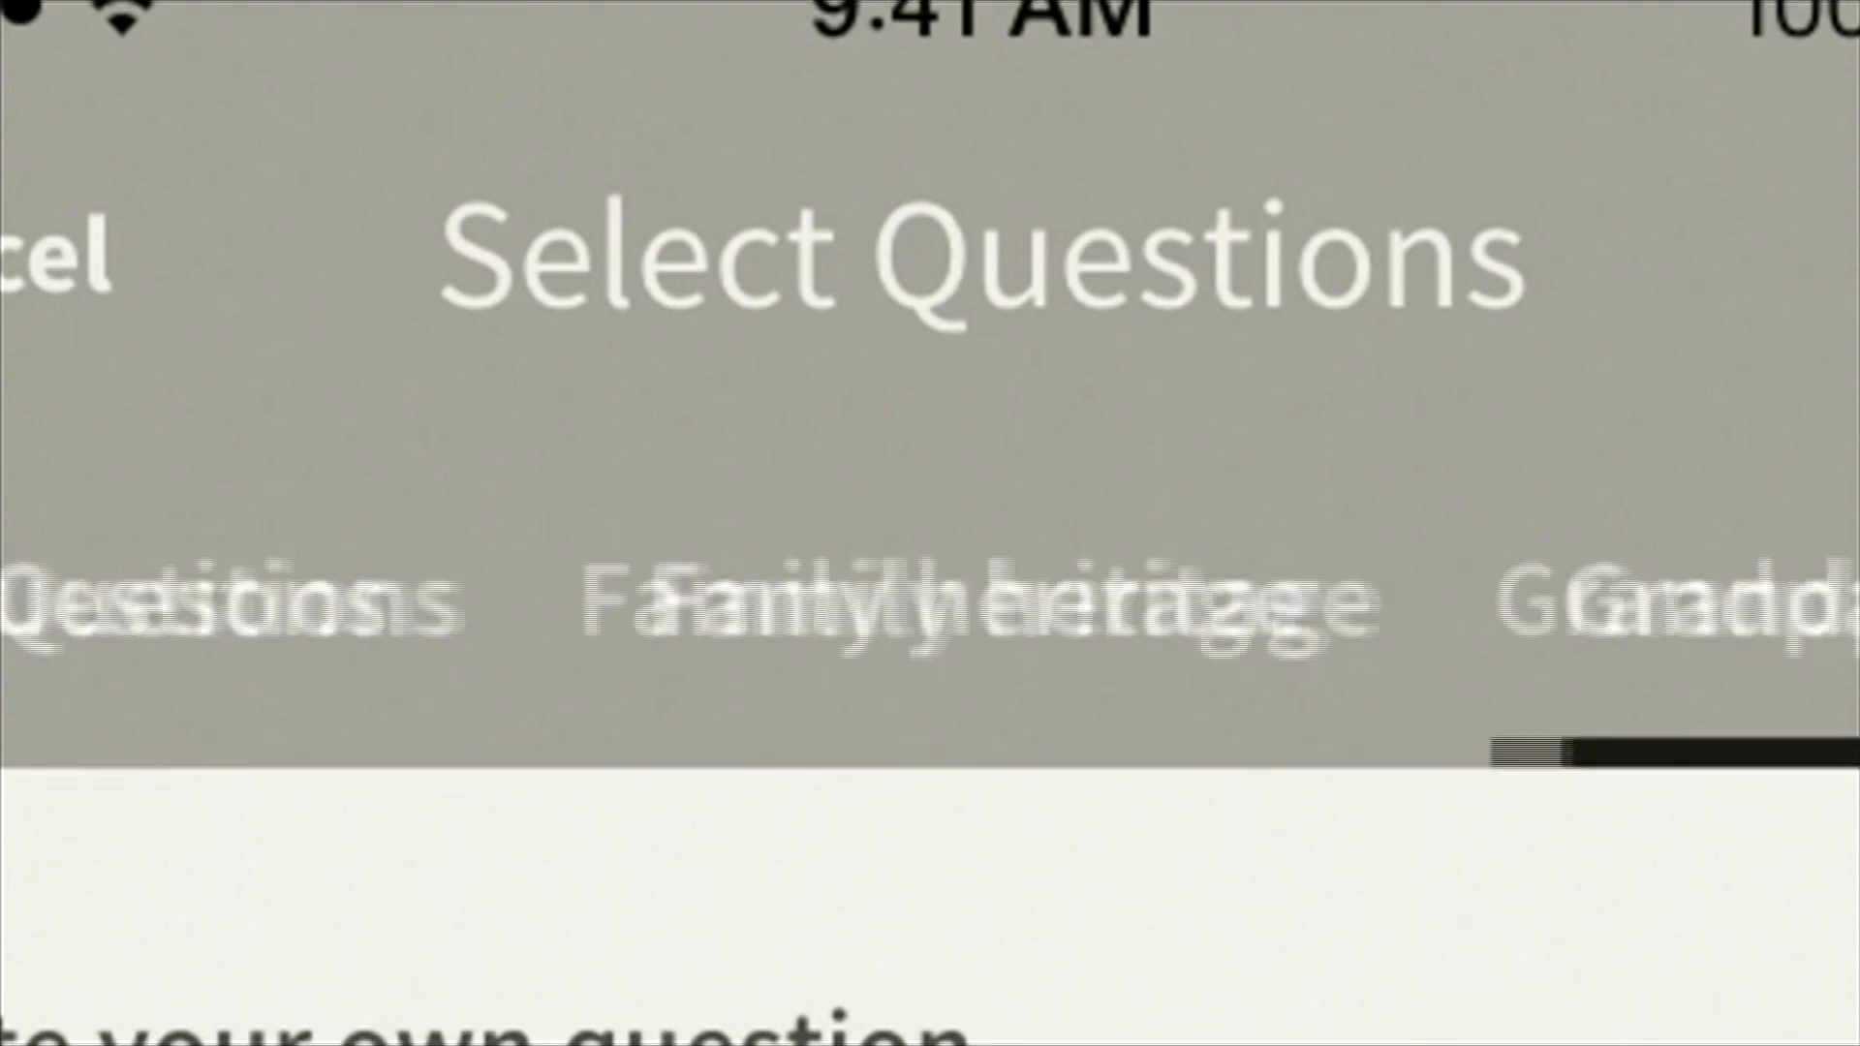
Reach the Grandparents category, check the parenthood question, and begin a custom question.
scroll("left", 3)
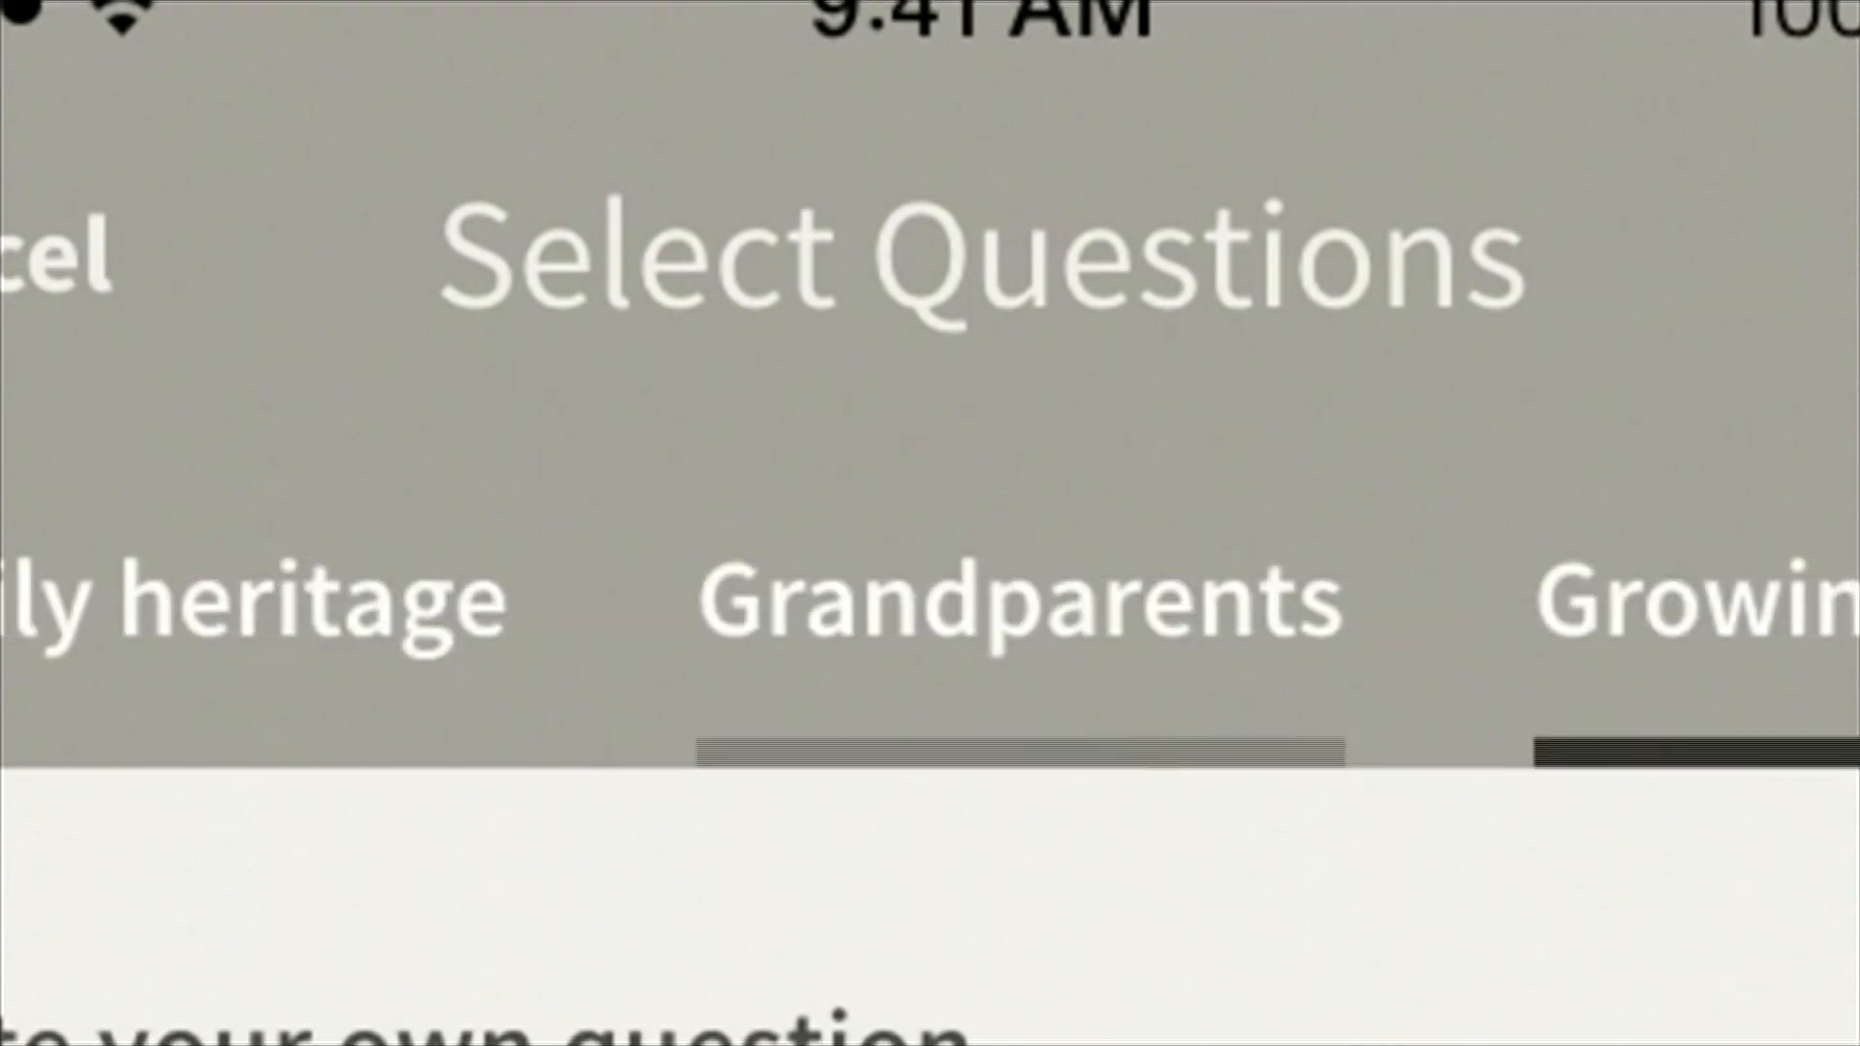
scroll("left", 3)
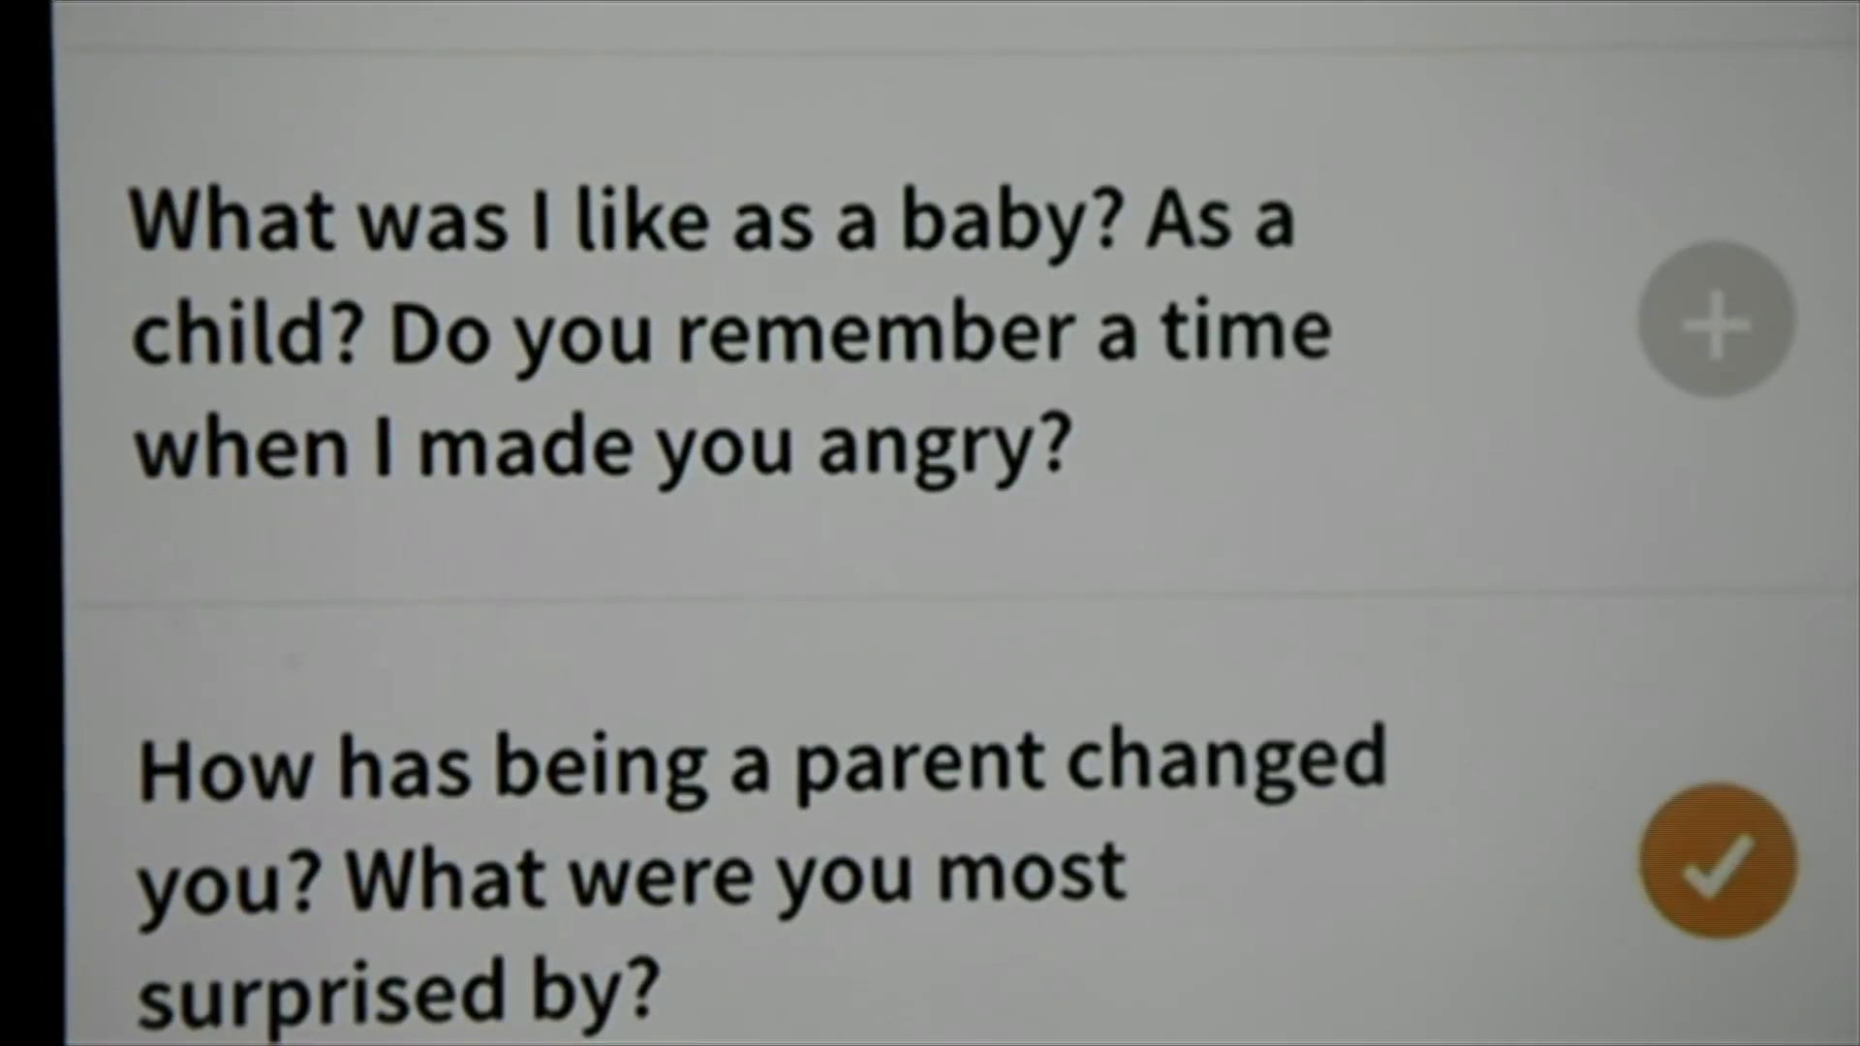
left_click(1713, 319)
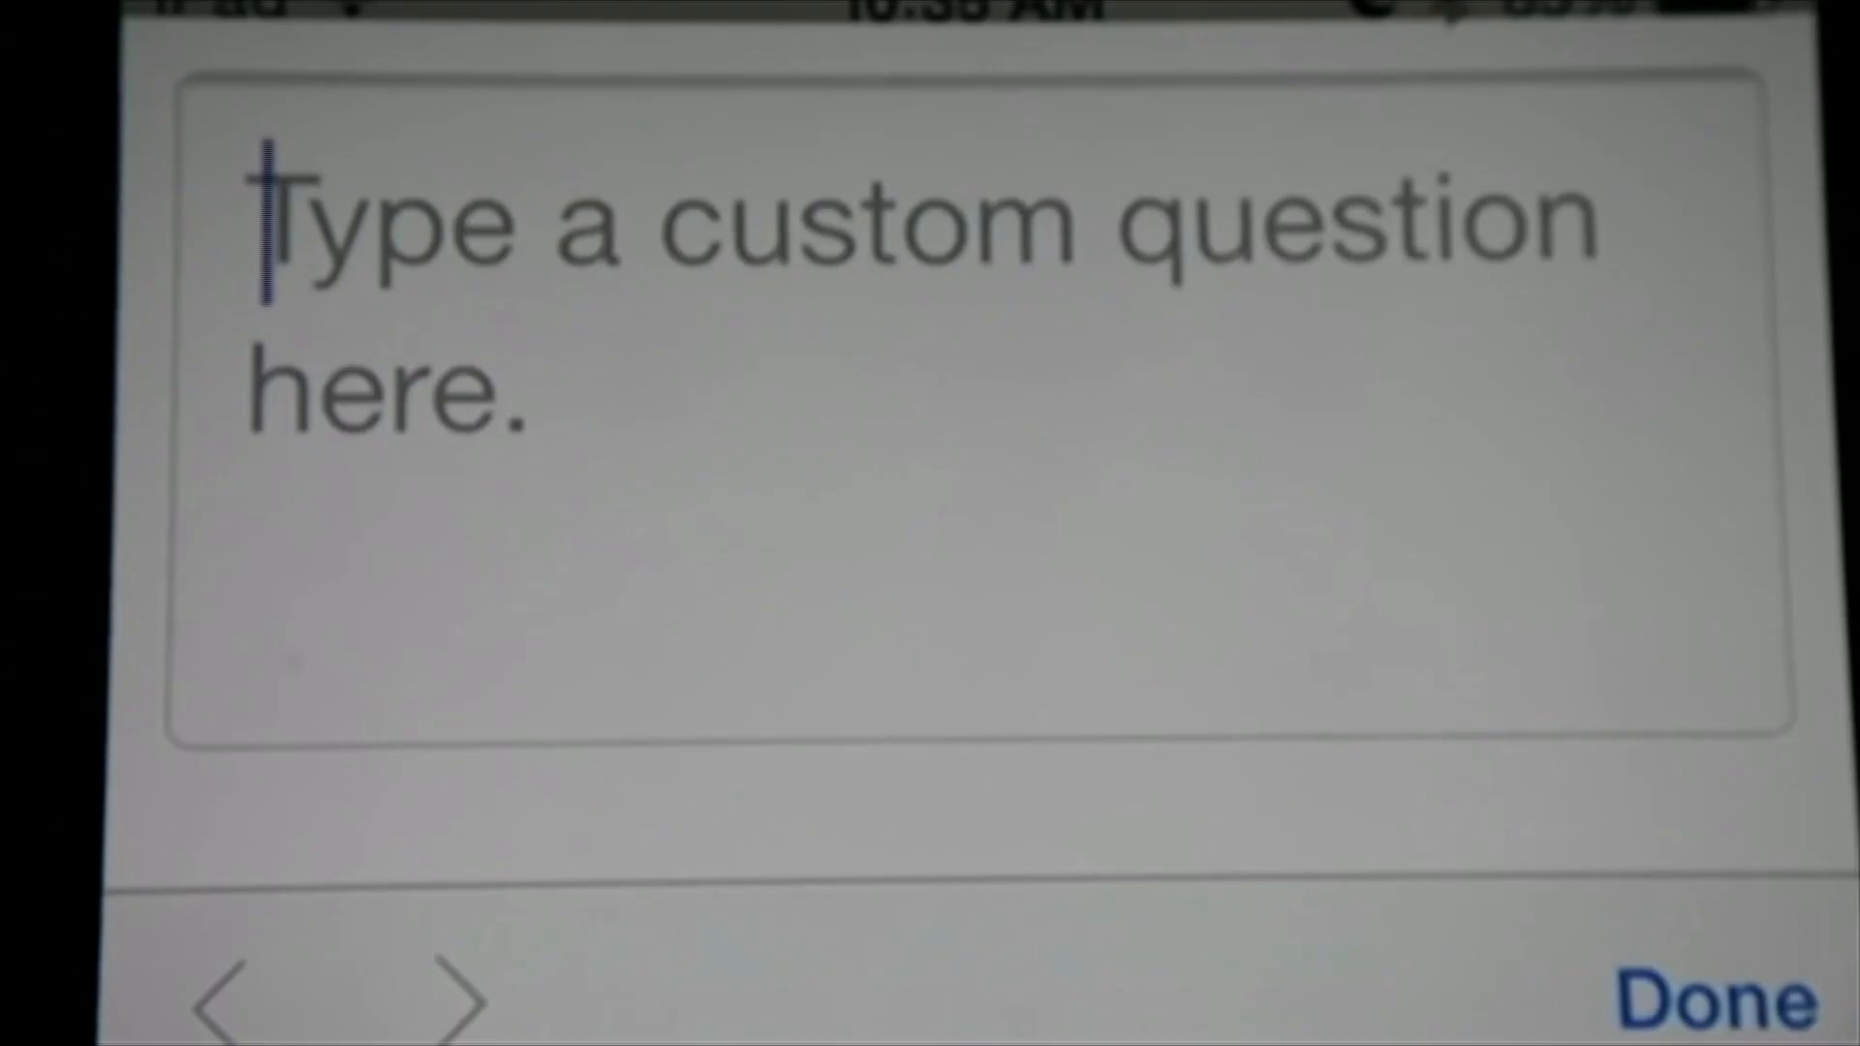
Enter the custom question 'when did you fir...' and advance the recording to question 2, 'Did you have a nickname growing up?'.
type("when did you fir")
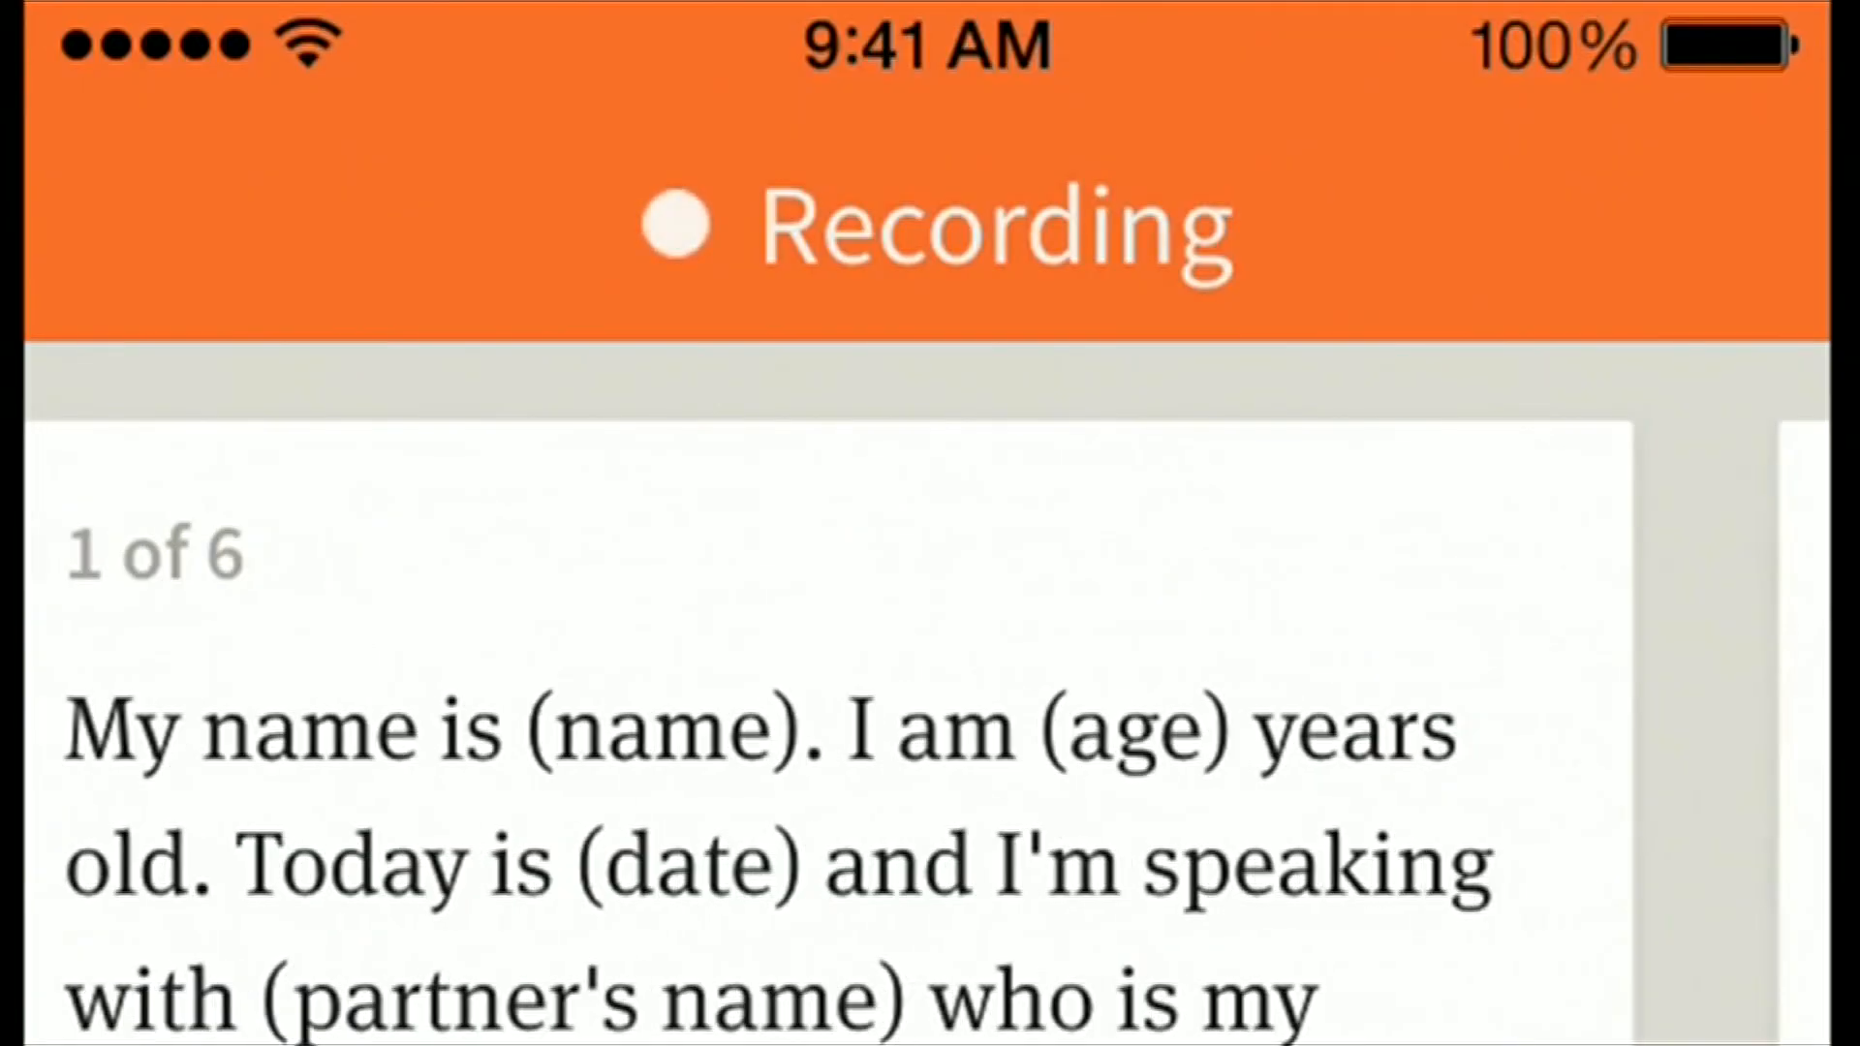
scroll("left", 3)
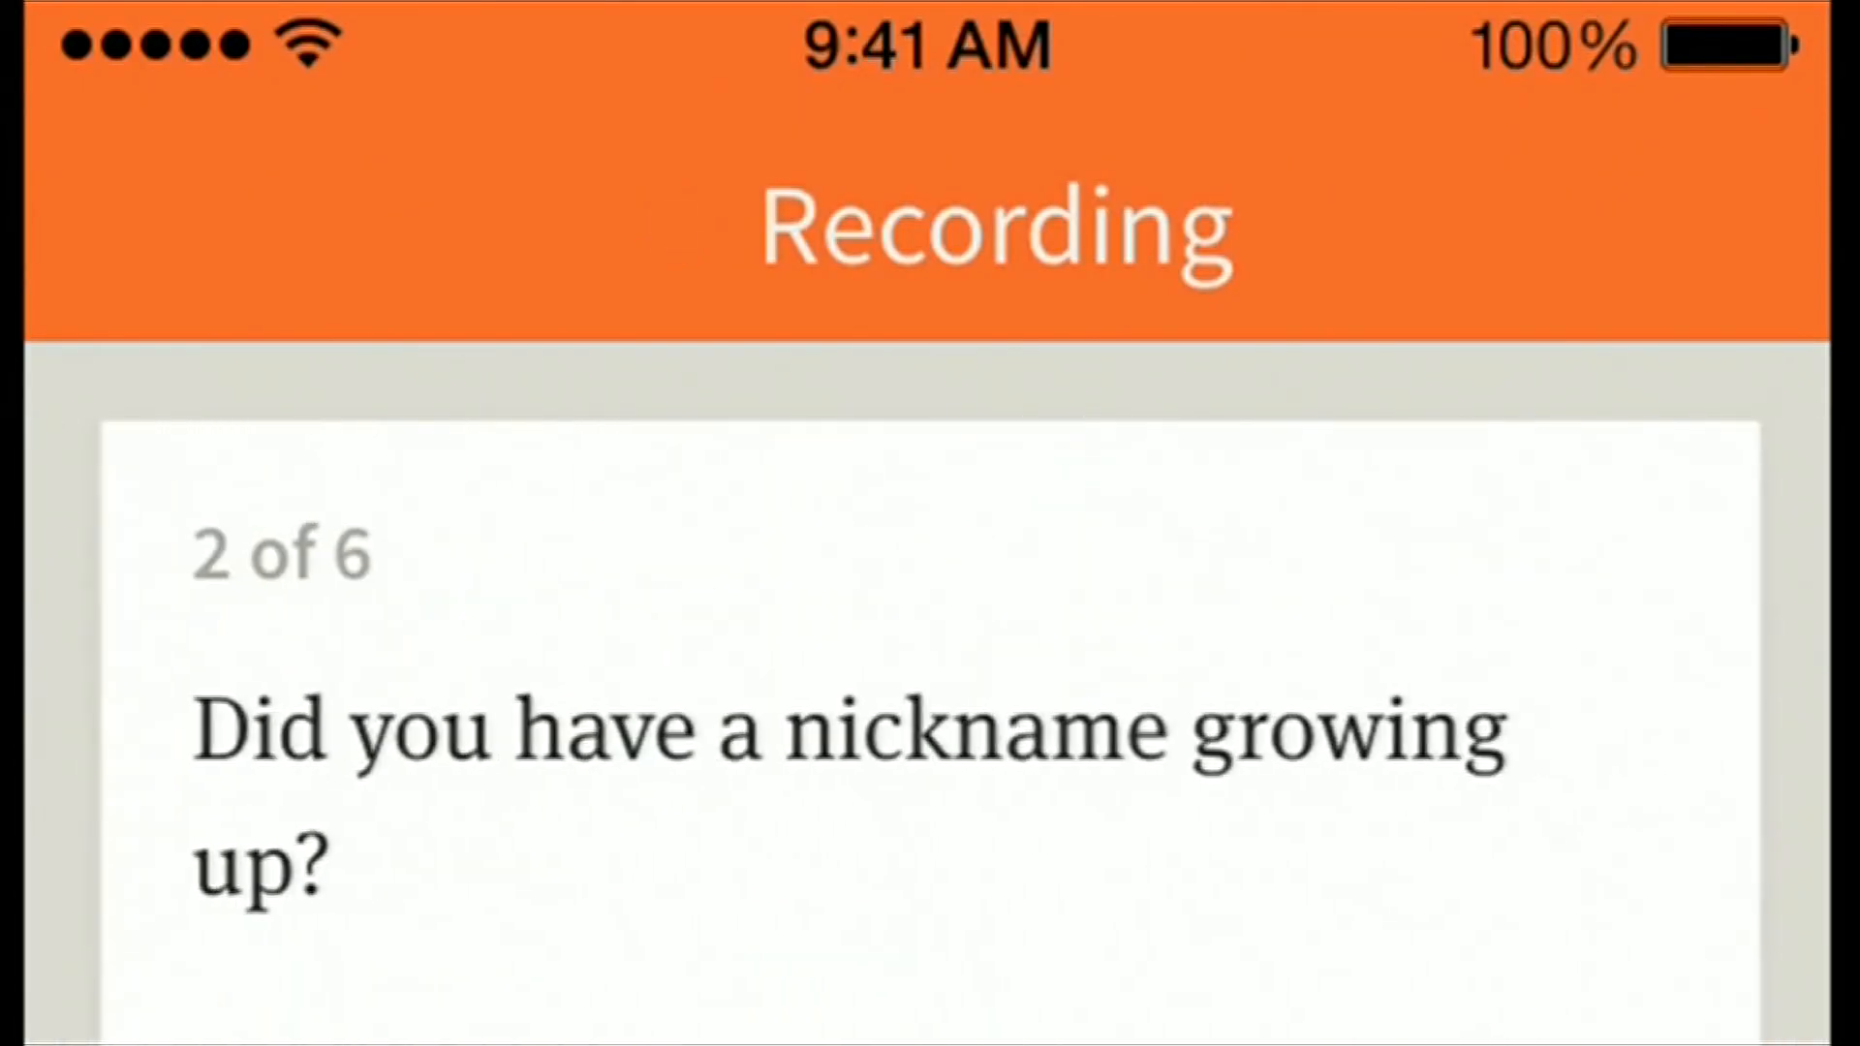